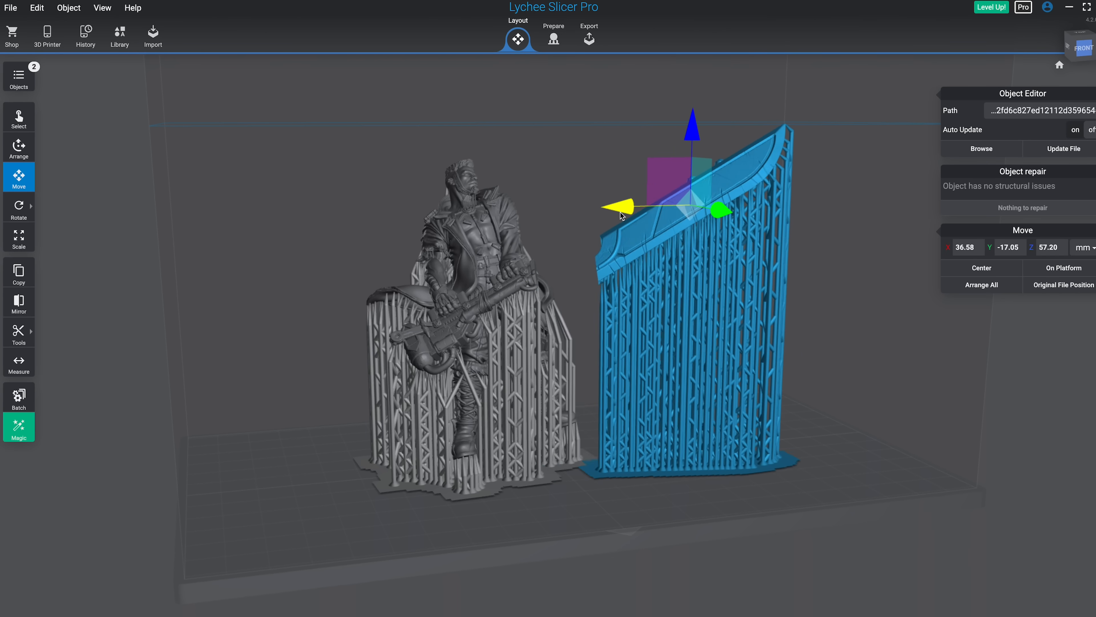
Step: From the Lychee Slicer site reach the support article and follow its Discord server invite link
click(553, 34)
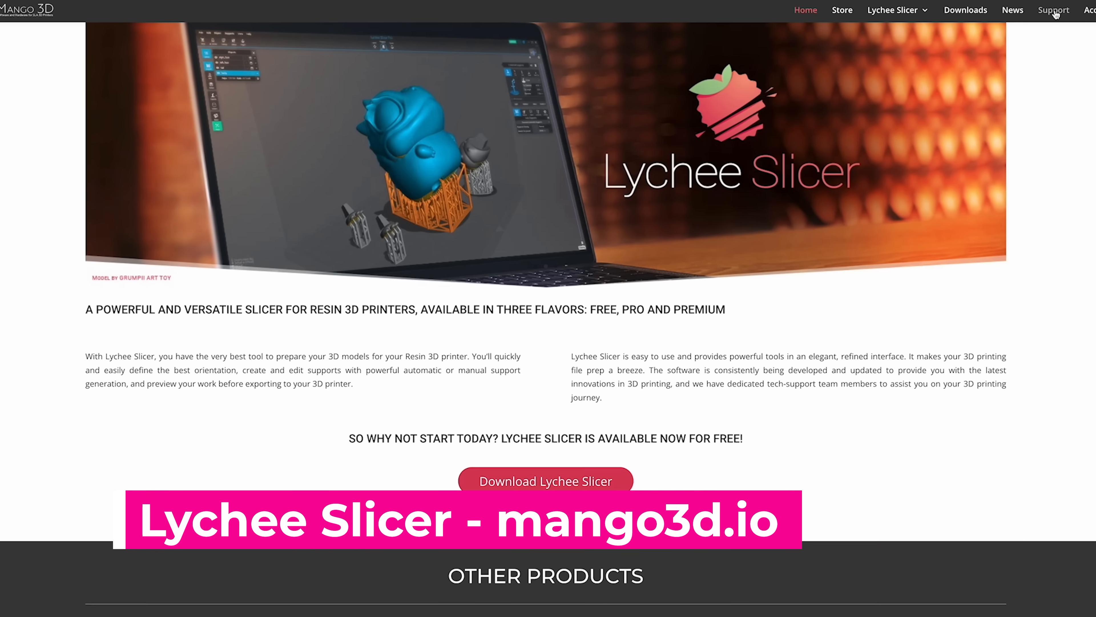
click(1053, 10)
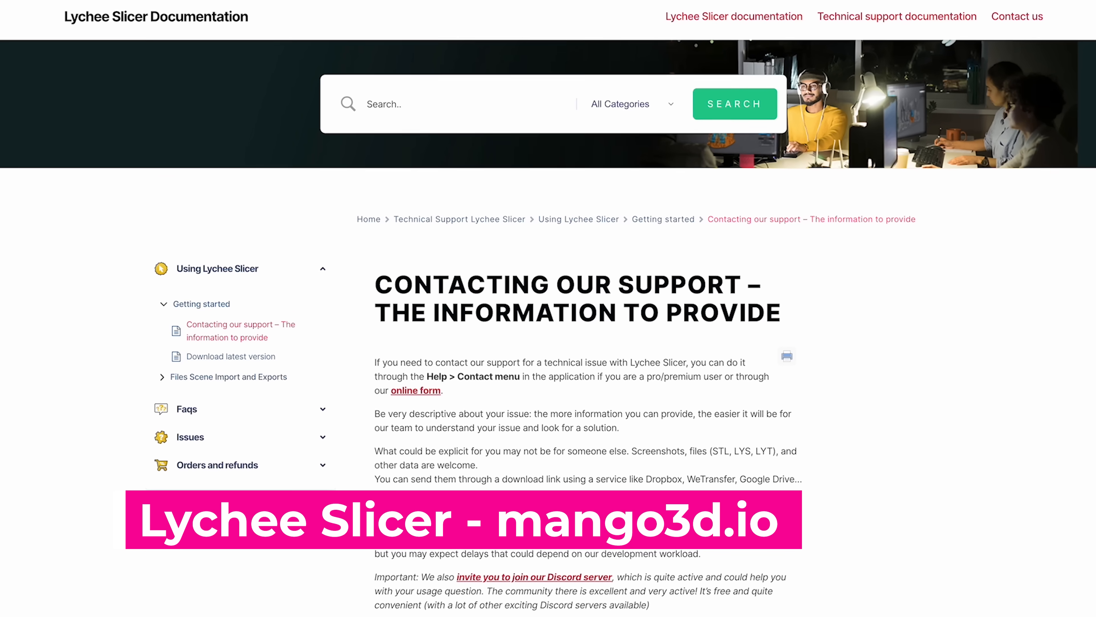
click(535, 577)
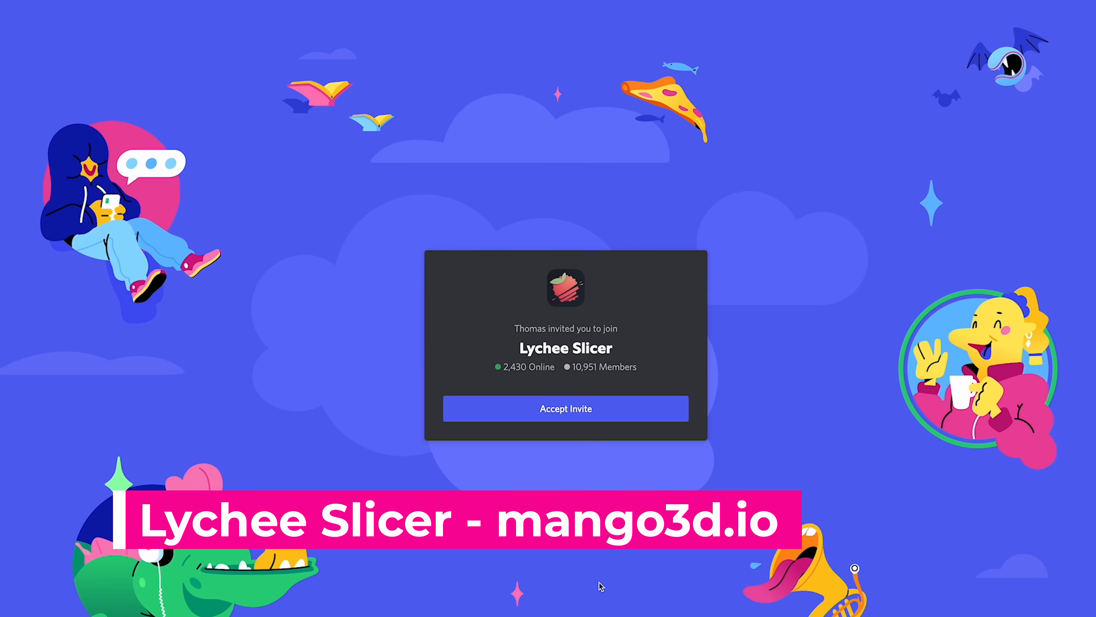
Step: Accept the Lychee Slicer Discord invite and scroll the 4.2.0 beta release notes
click(565, 408)
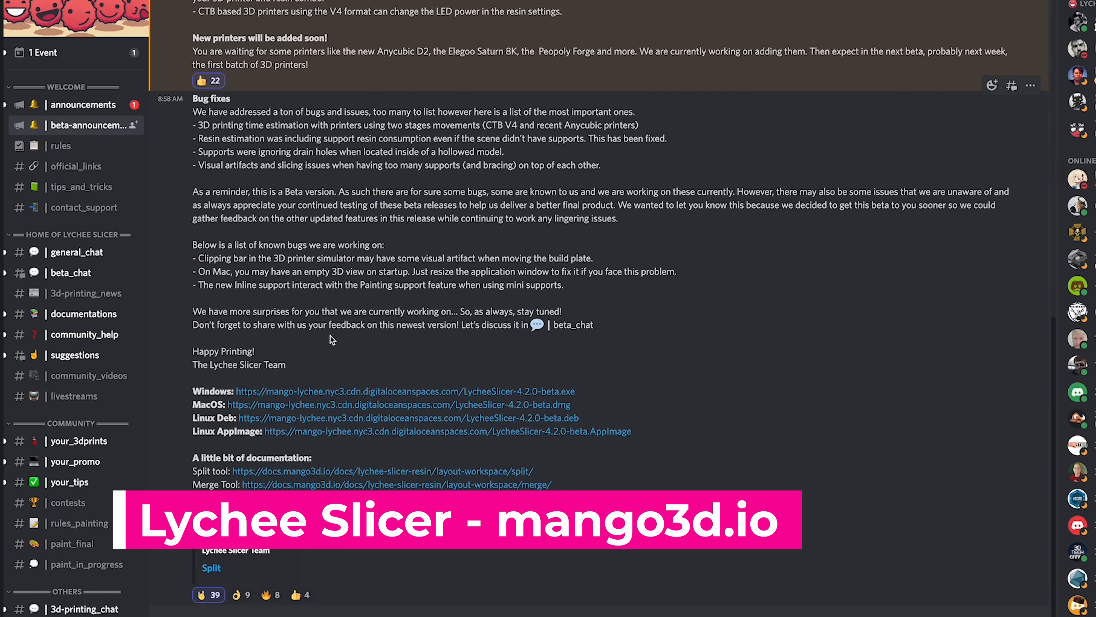
scroll(down, 3)
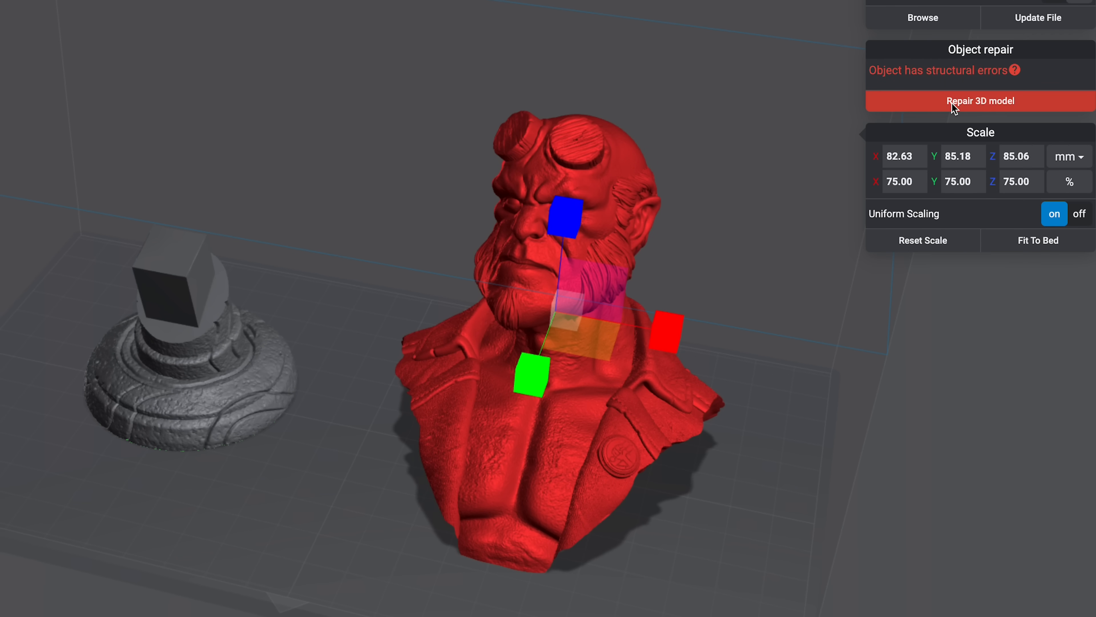
Step: Run Repair 3D model on the bust and acknowledge the repair result dialog
click(980, 101)
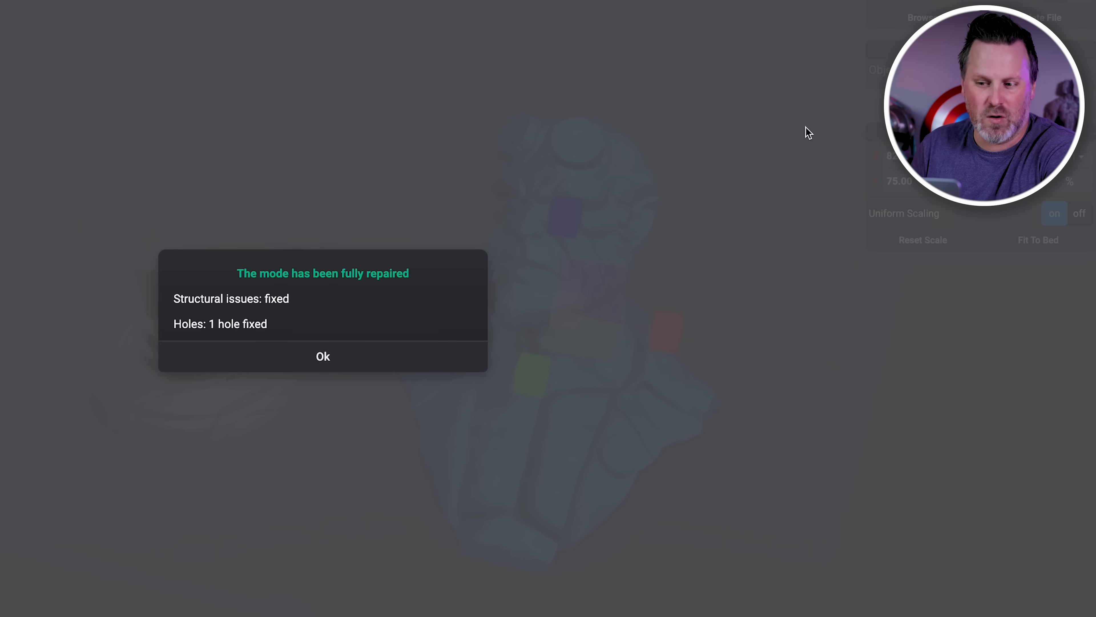
click(322, 356)
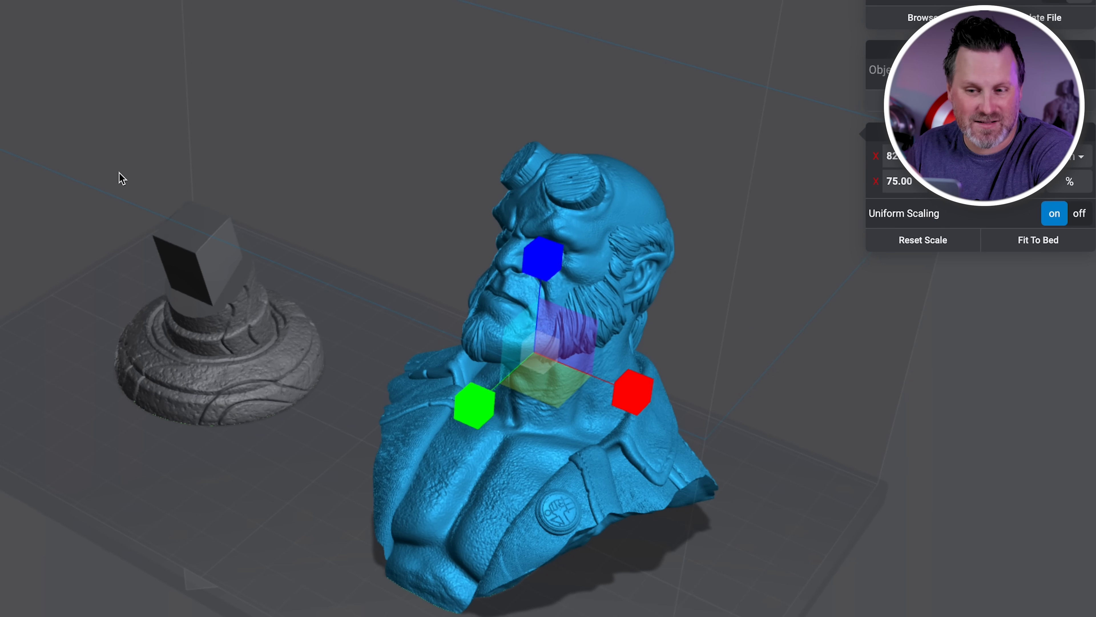
click(16, 125)
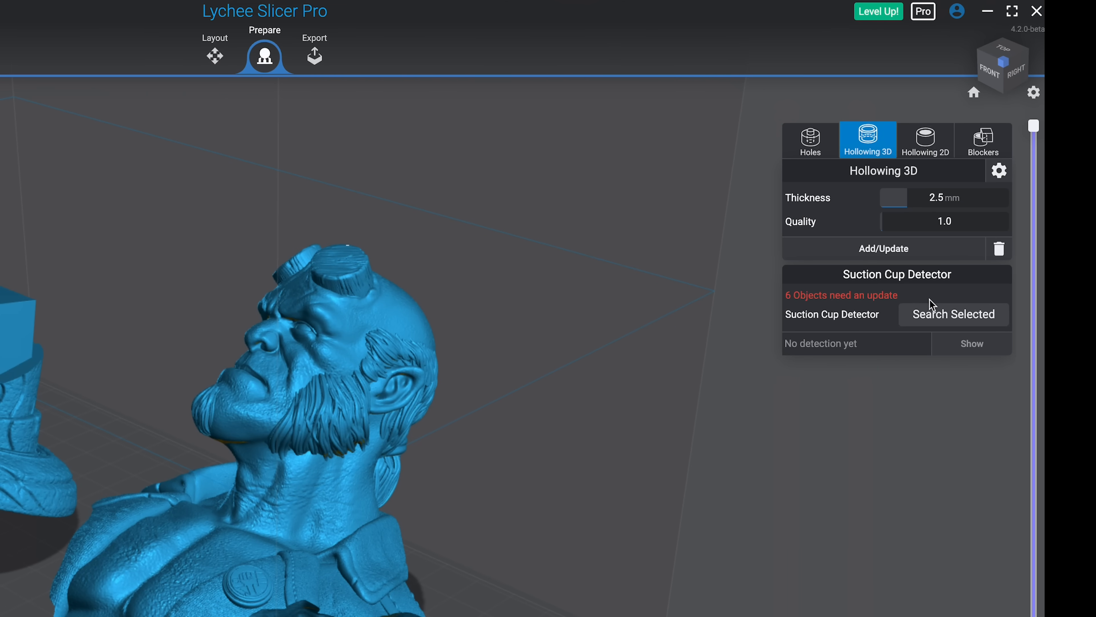
Step: Hollow the bust and base with Add/Update, then search the selection for suction cups
click(953, 314)
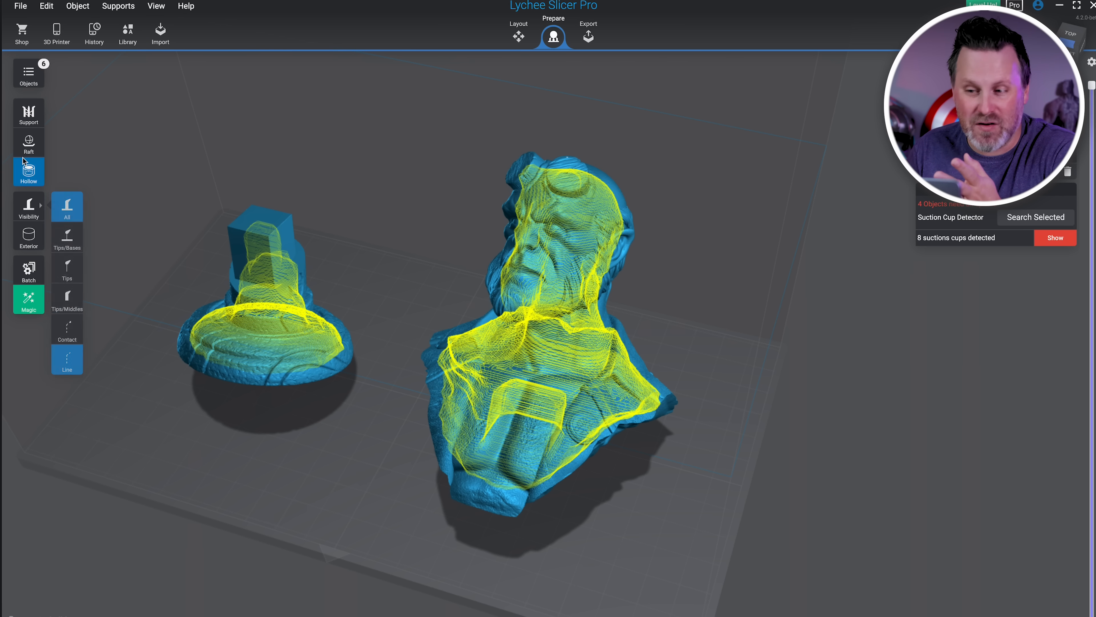
click(28, 171)
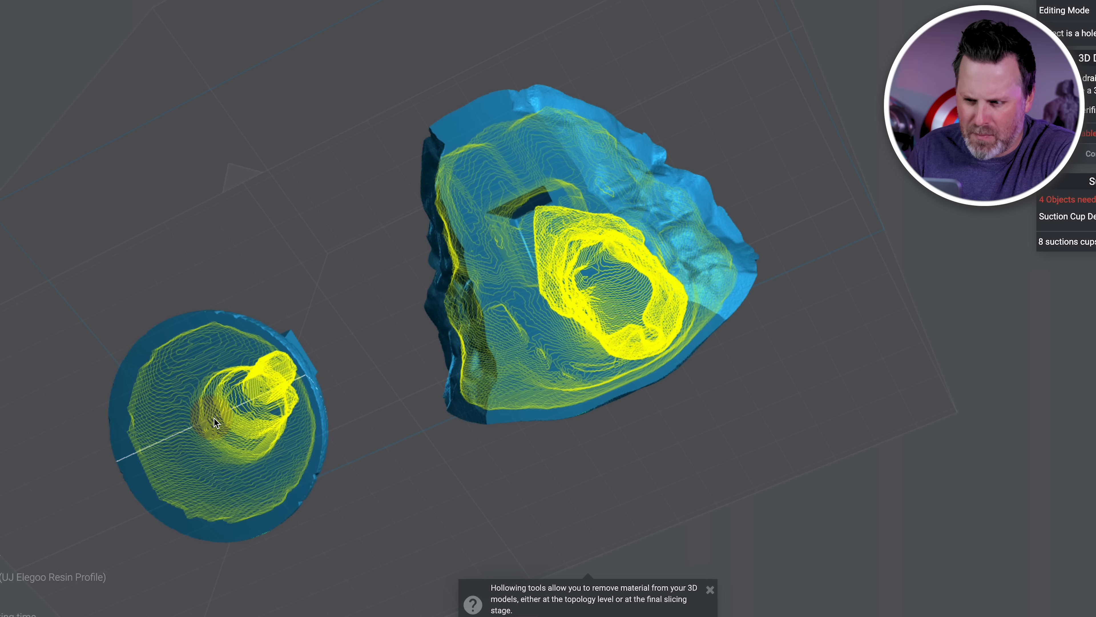
Step: Place a drain hole on the underside of the hollowed base
click(213, 420)
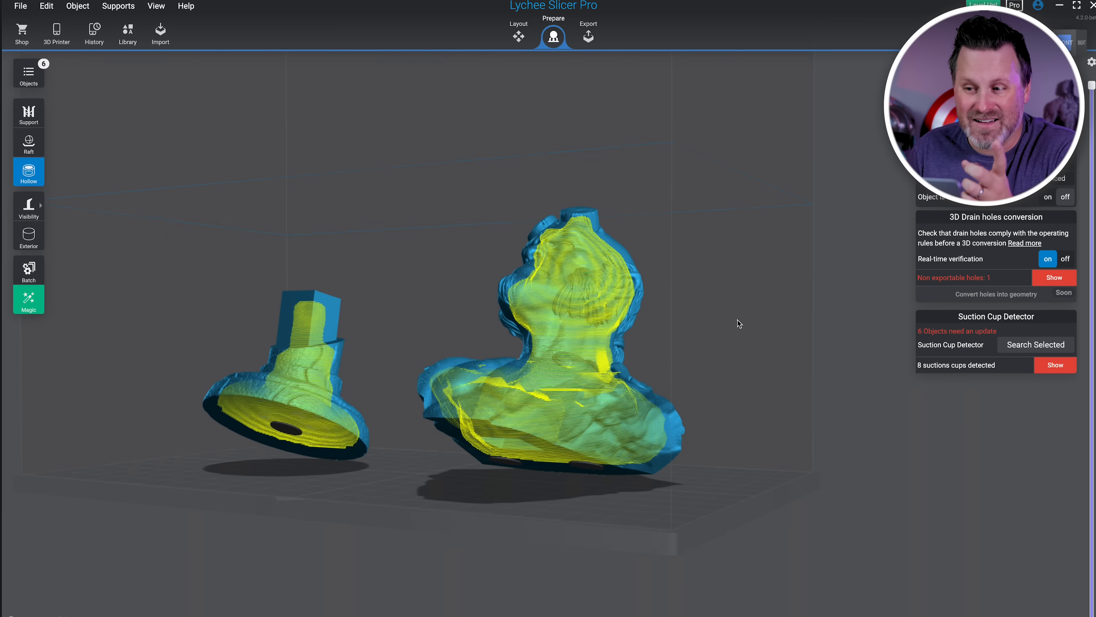
click(1036, 345)
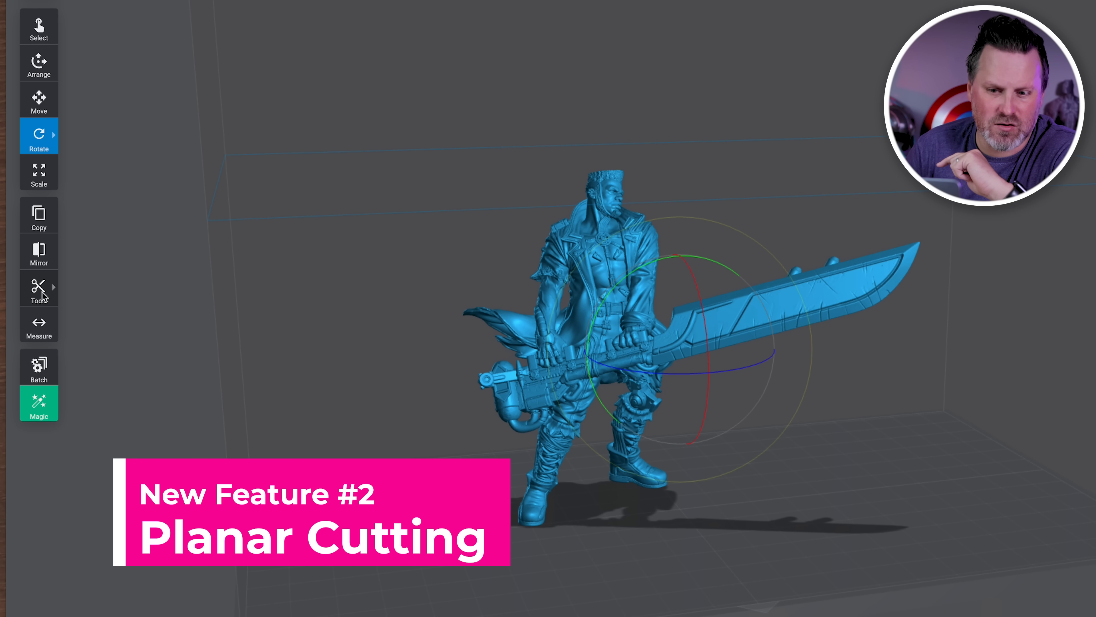
Step: Show the Tools submenu with Planar Cut, Split and Merge for the miniature
click(38, 286)
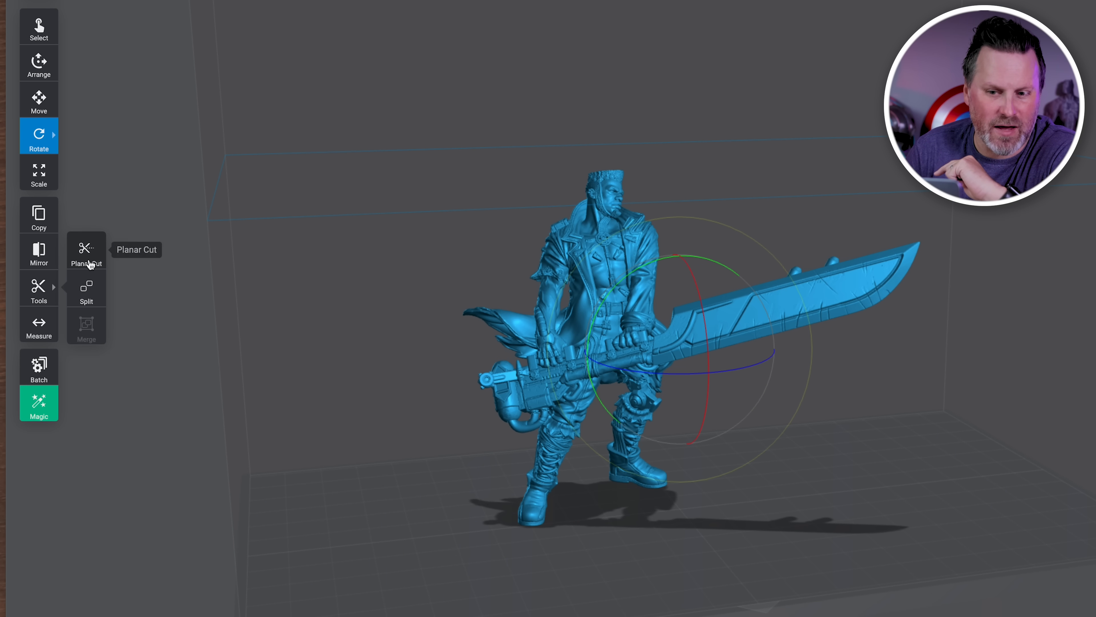
Step: Start a Planar Cut and position the cutting plane through the sword hilt, checking it from several angles
click(86, 253)
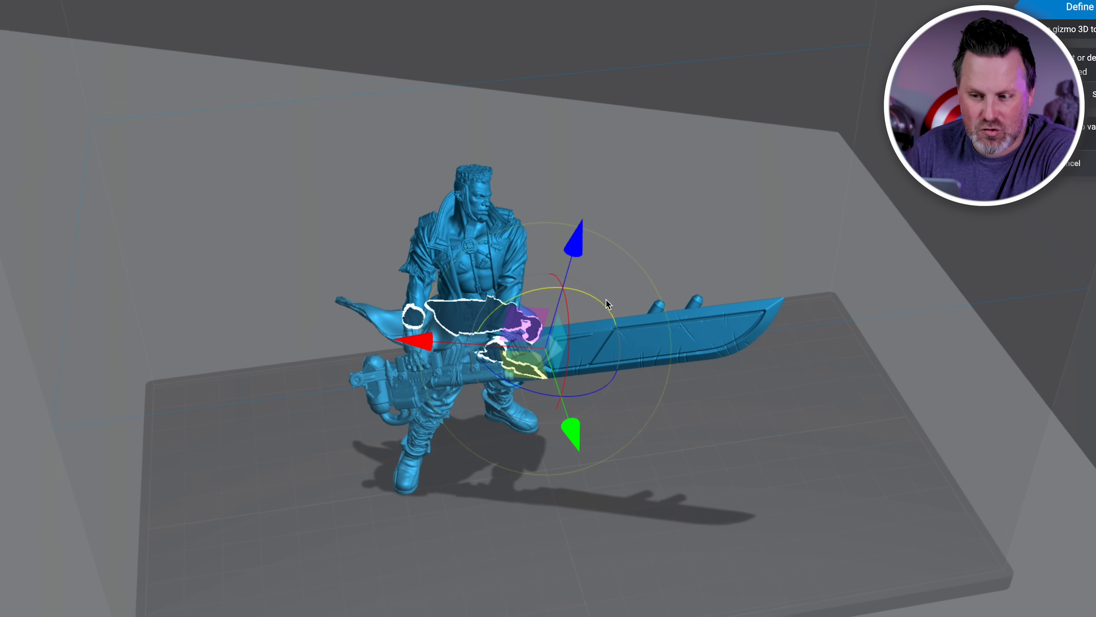
drag(608, 305, 887, 348)
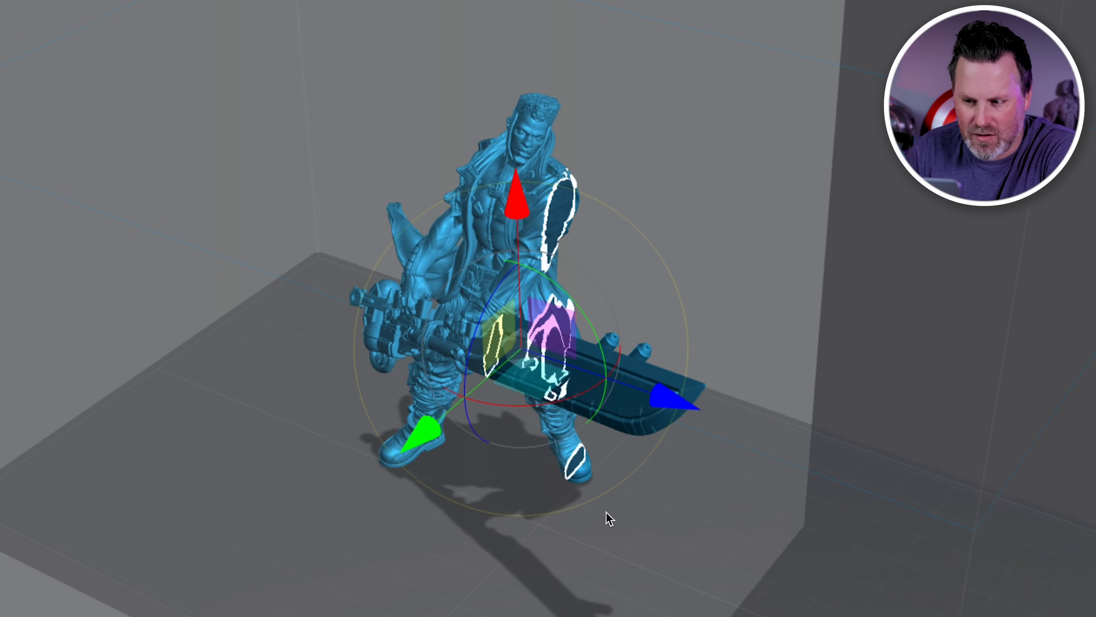
drag(601, 517, 612, 426)
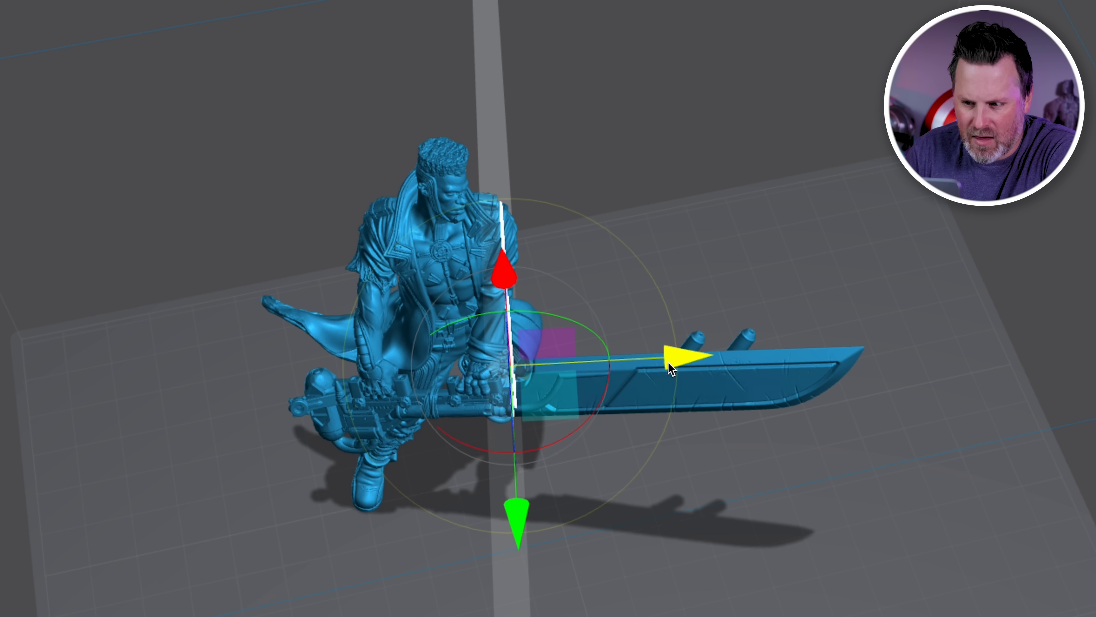
drag(672, 367, 639, 440)
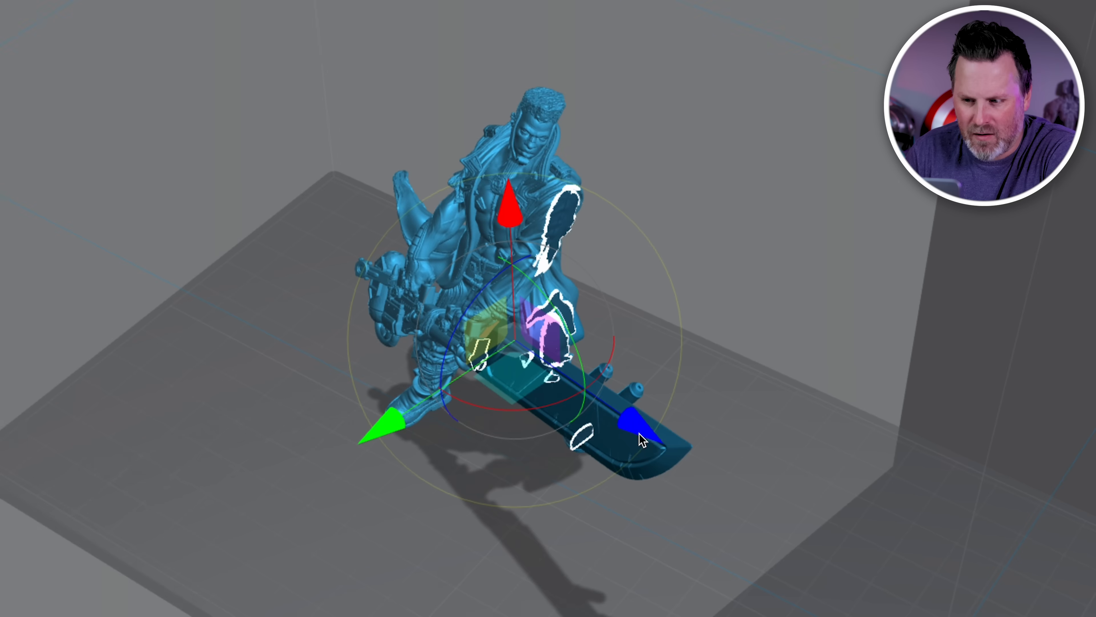
drag(636, 419, 448, 390)
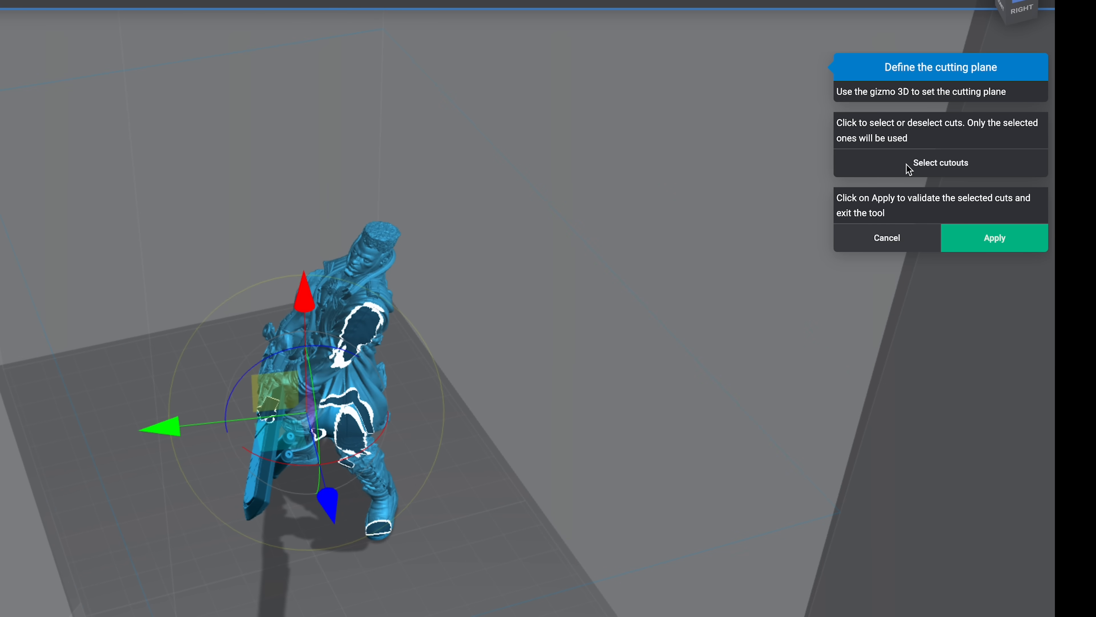
Step: Select cutouts and keep only the 3 of 11 cut borders at the sword hilt
click(941, 162)
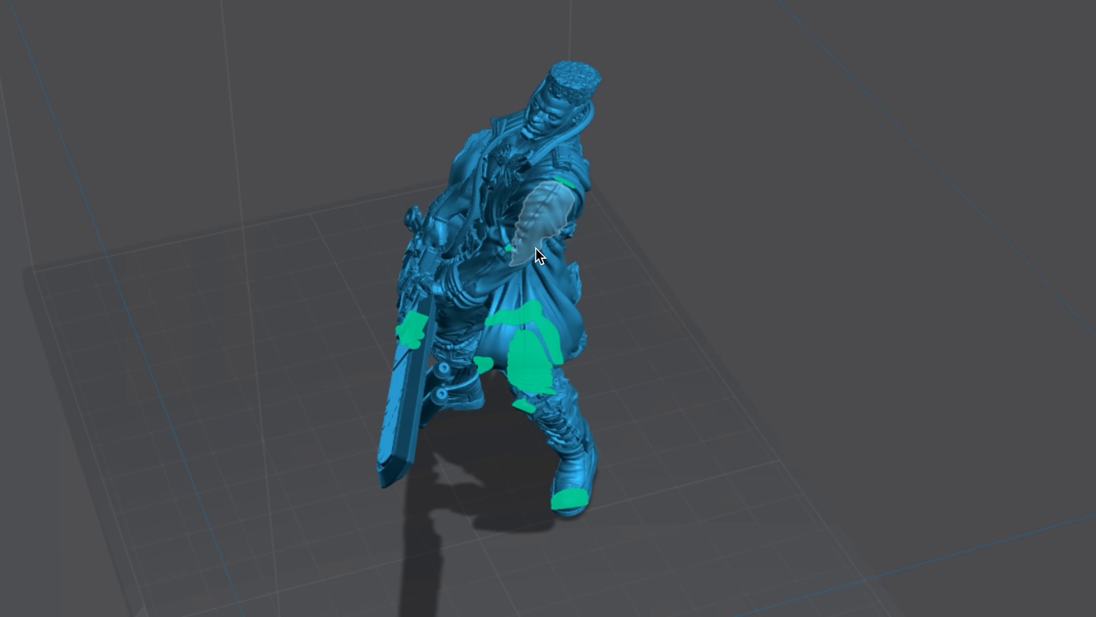
mouse_move(545, 286)
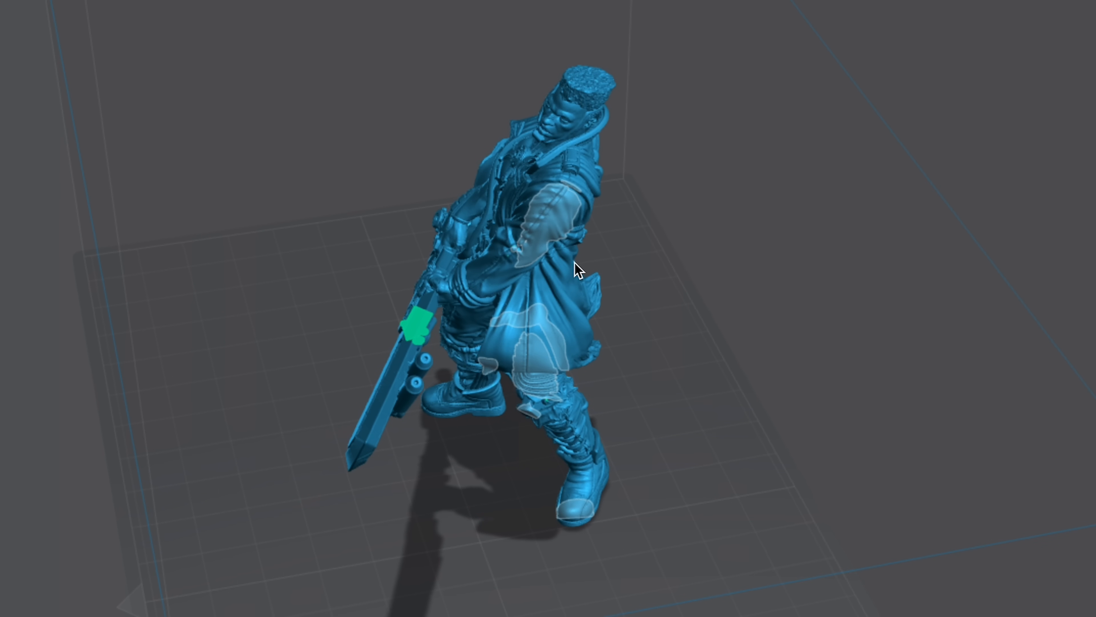
drag(573, 270, 507, 281)
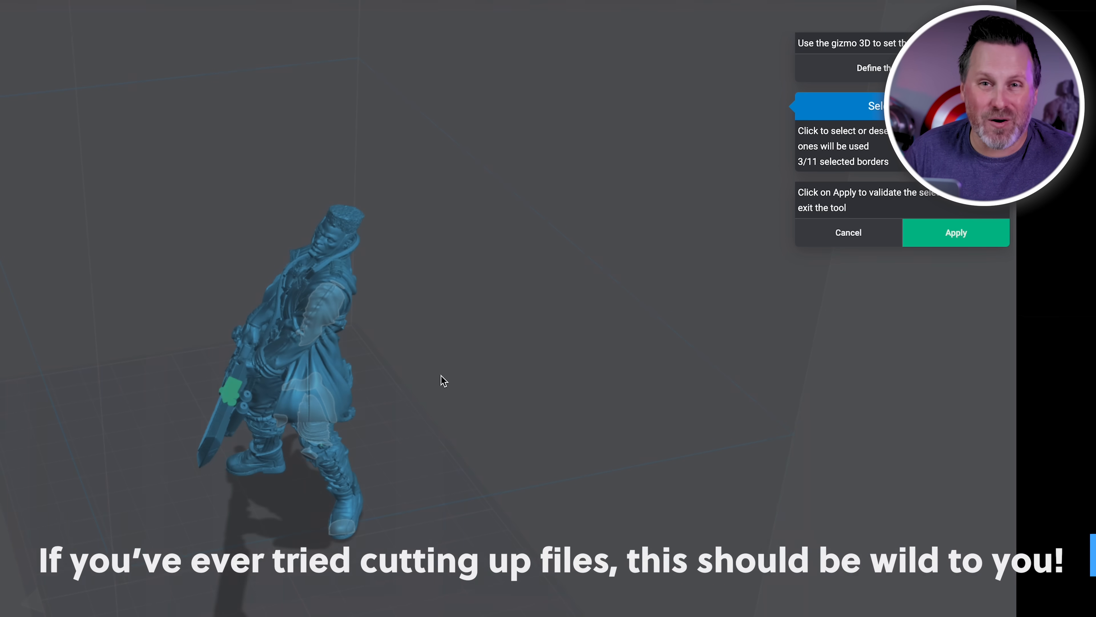
click(956, 233)
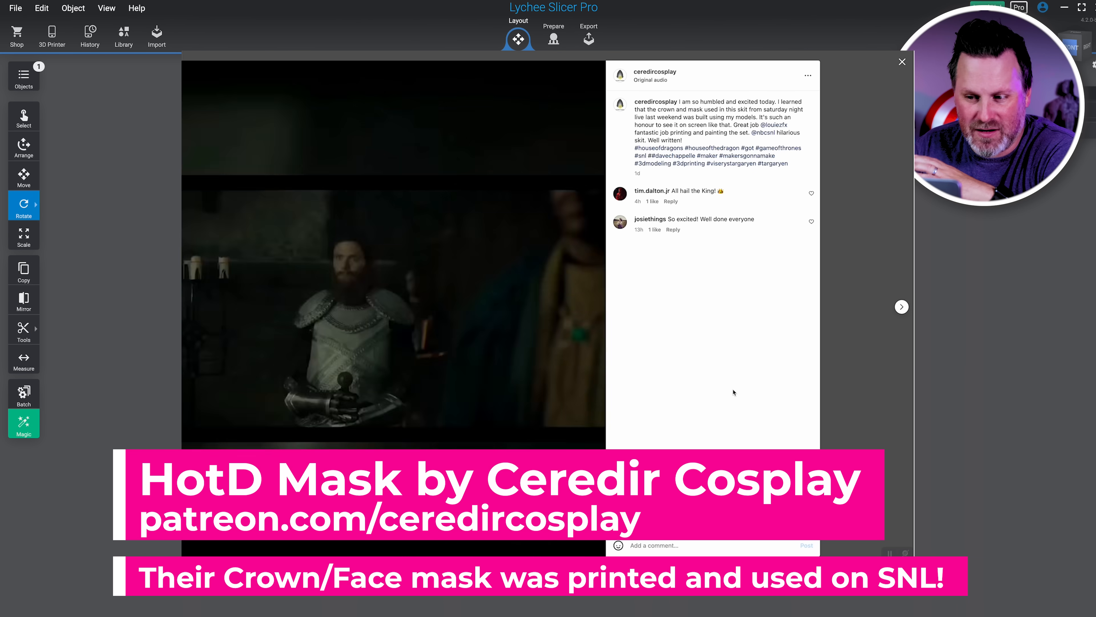
Step: Close the Instagram overlay and view the imported face mask on the build plate
click(902, 62)
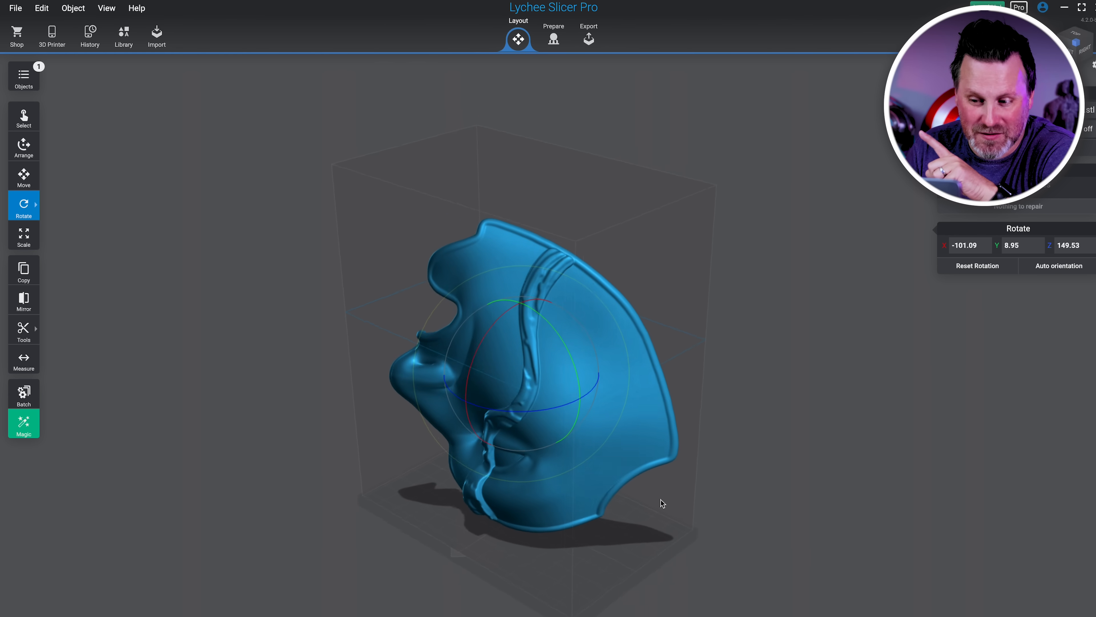
drag(662, 503, 645, 515)
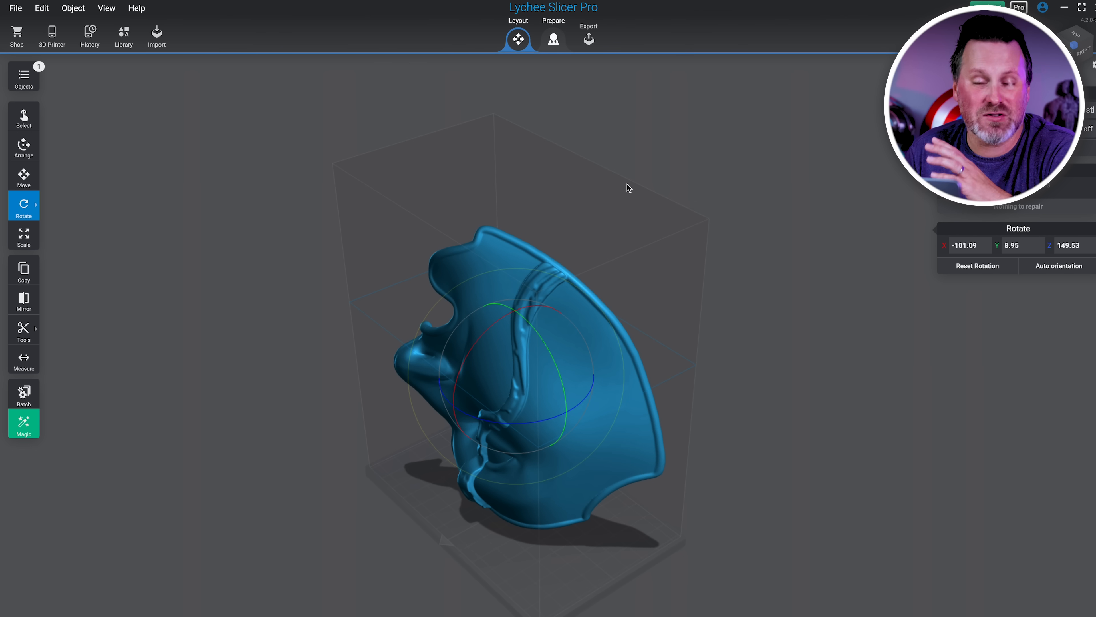
Step: Move the face mask to the Prepare step for automatic support generation
click(553, 34)
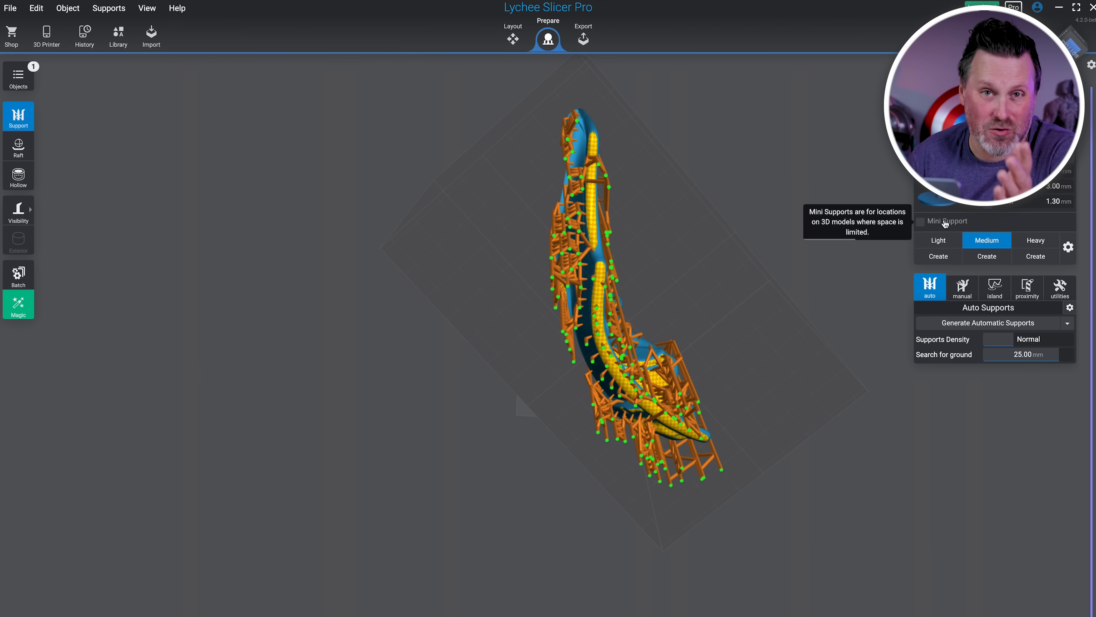
Step: Place an extra manual support on the face mask beside the automatic ones
click(962, 287)
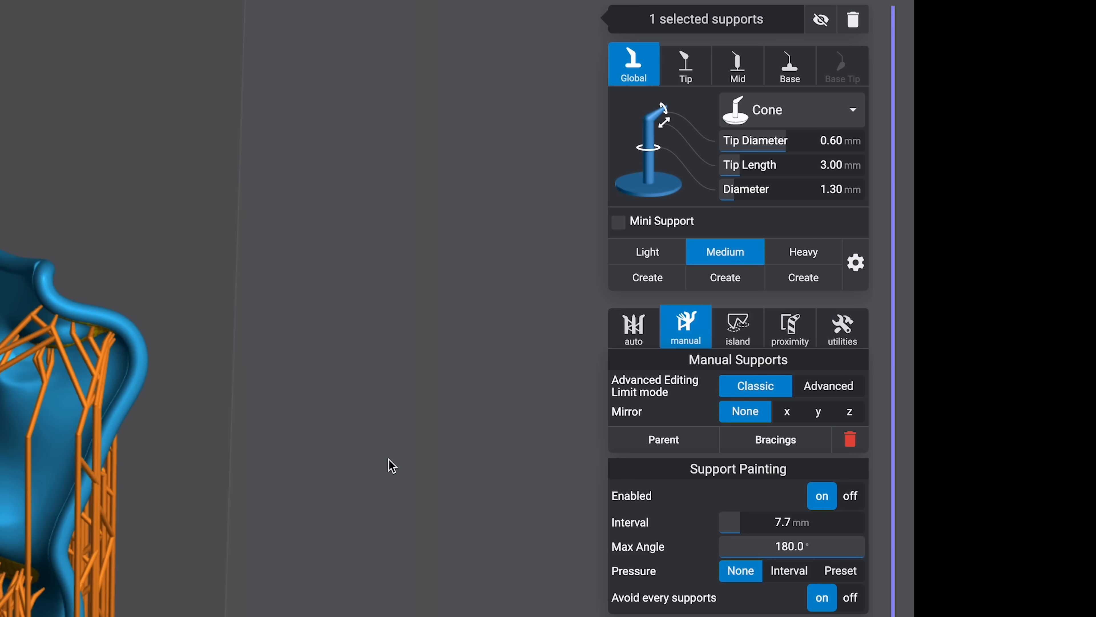
mouse_move(655, 277)
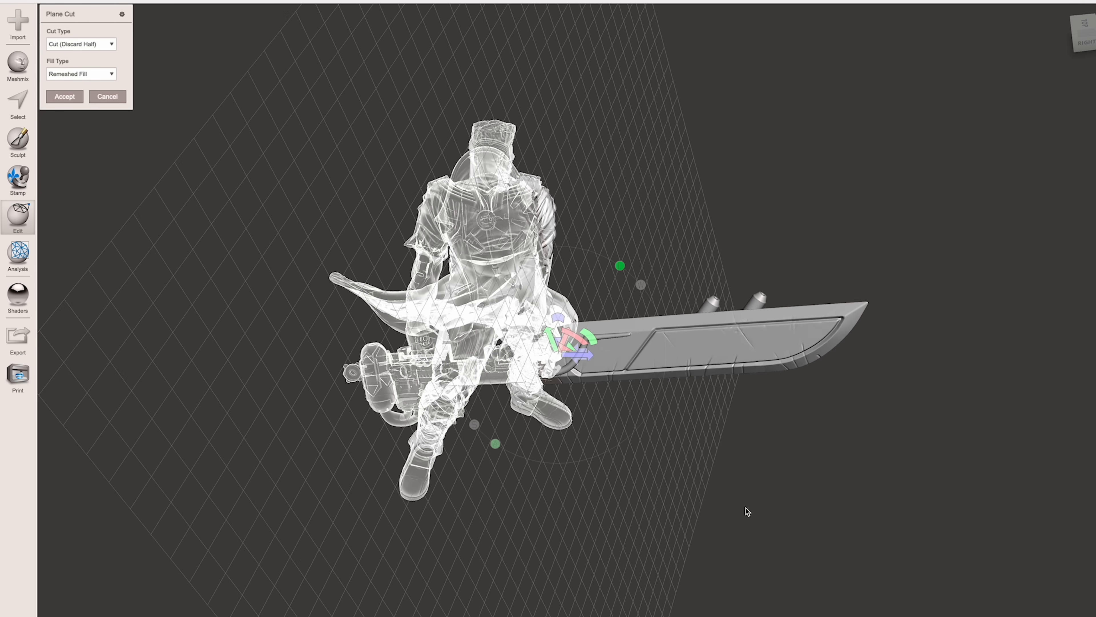
Step: Accept the plane cut with Discard Half, keeping only the sword blade fragment
click(64, 96)
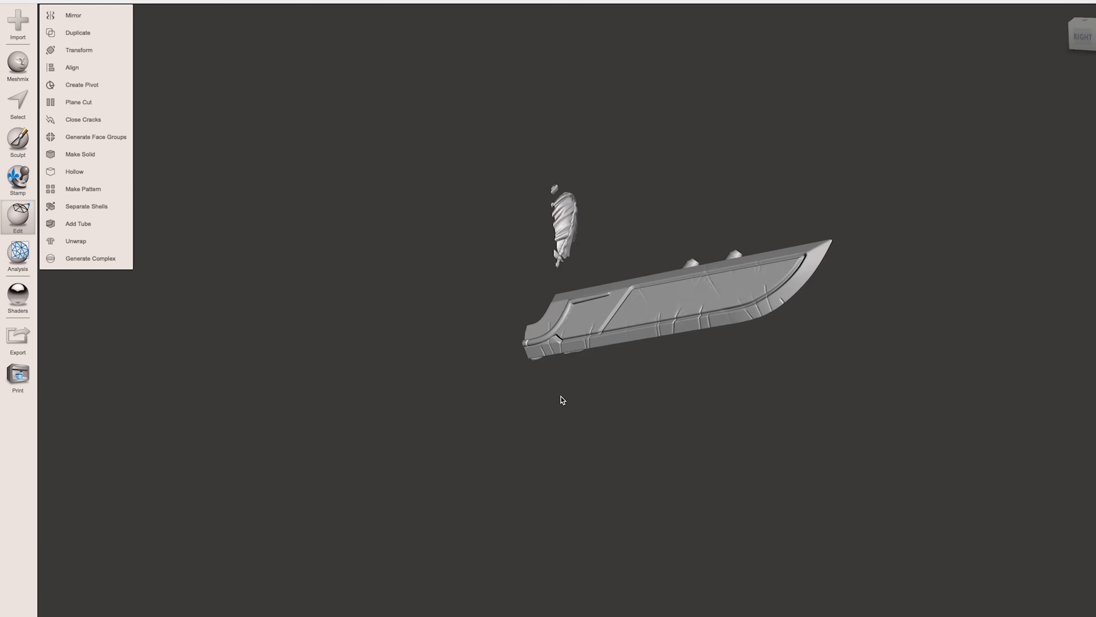